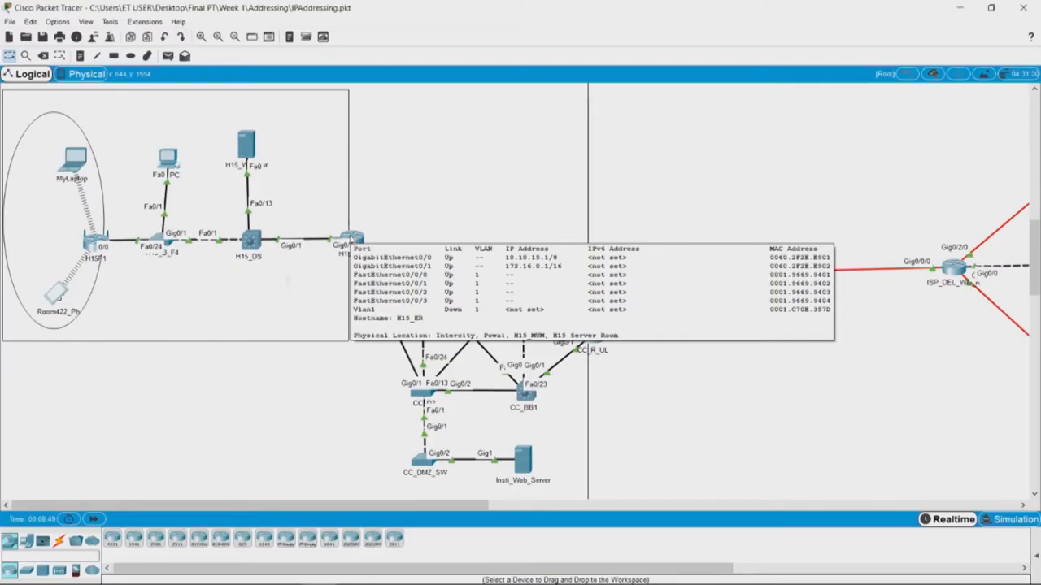
- Open the H15_ER router's CLI and enter privileged EXEC mode with 'en'
{"action": "left_click", "coordinate": [344, 248]}
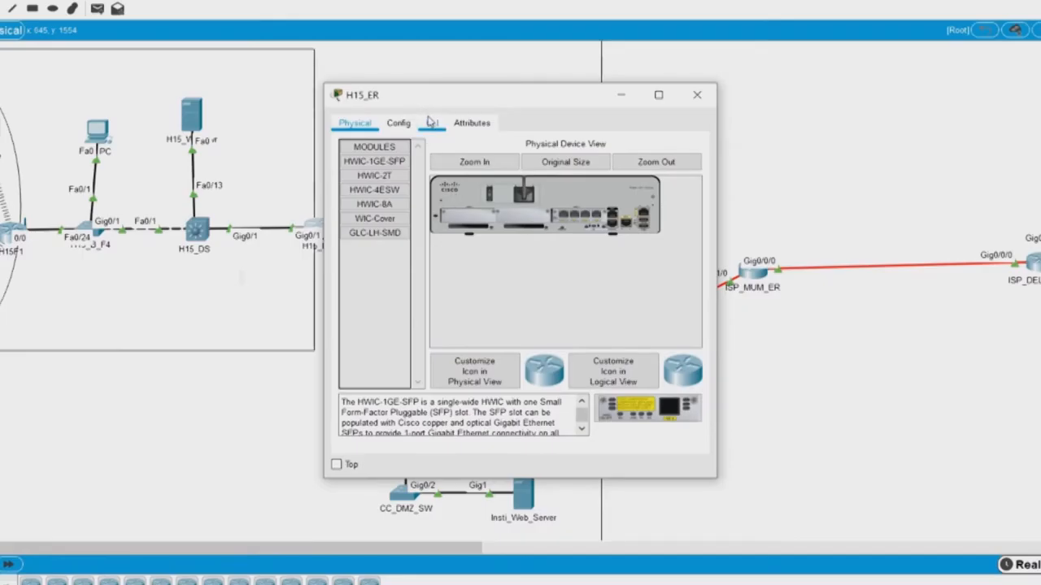
{"action": "left_click", "coordinate": [433, 123]}
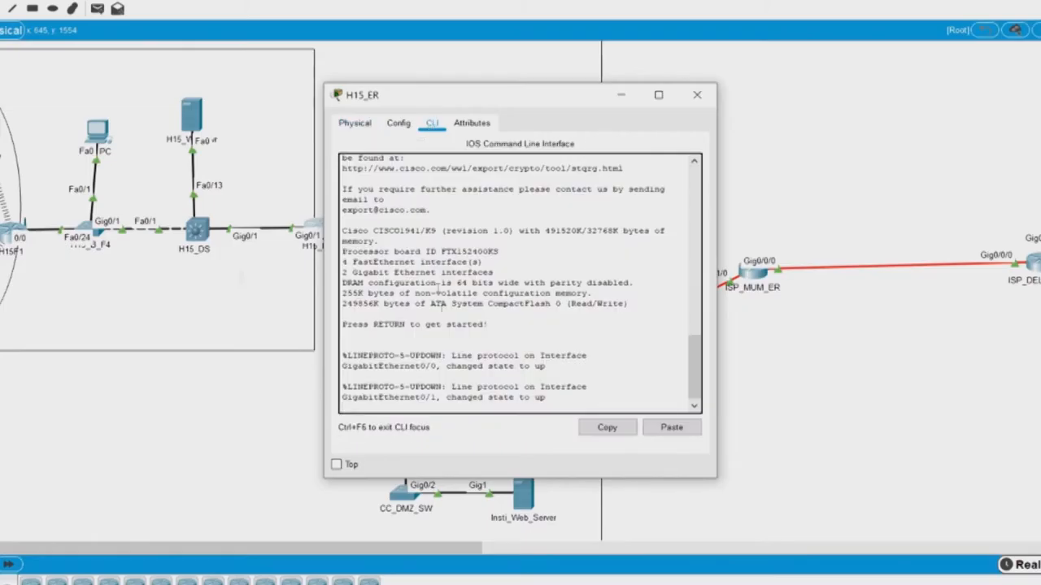
{"action": "key", "text": "Enter"}
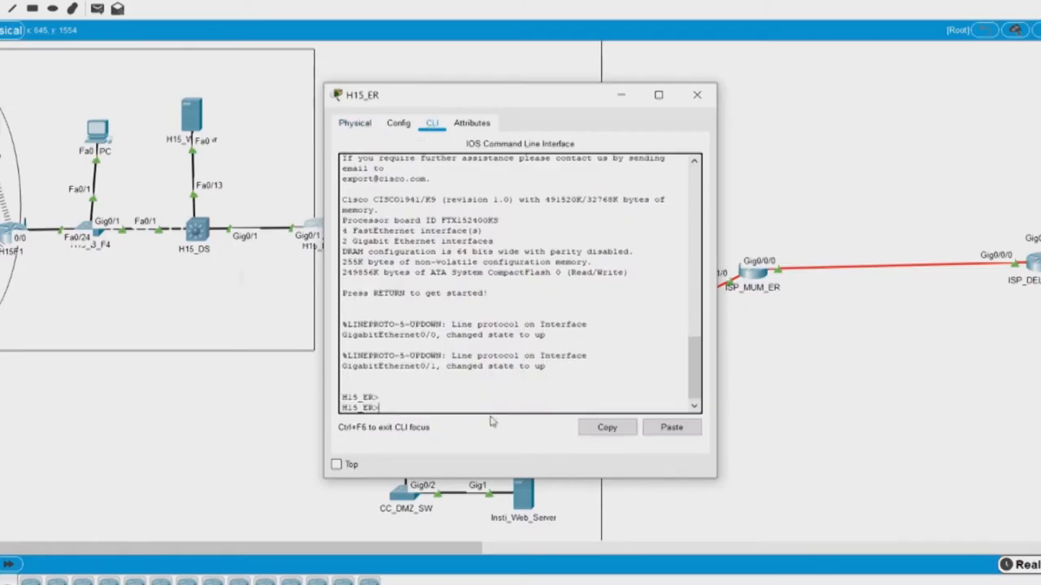
{"action": "type", "text": "en"}
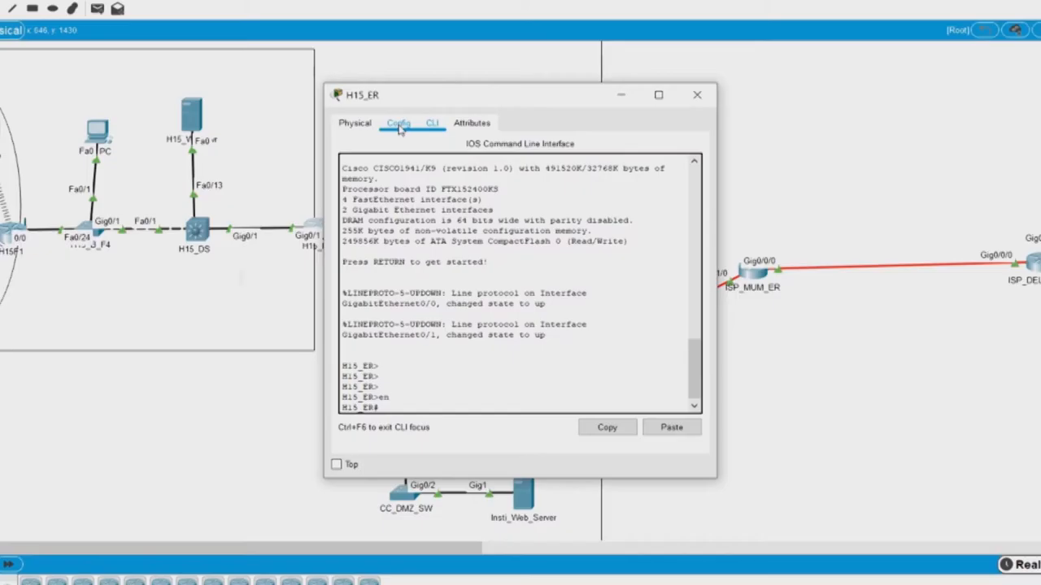
- View H15_ER's GigabitEthernet0/0 settings in Config: IP 10.10.15.1, mask 255.0.0.0
{"action": "left_click", "coordinate": [398, 123]}
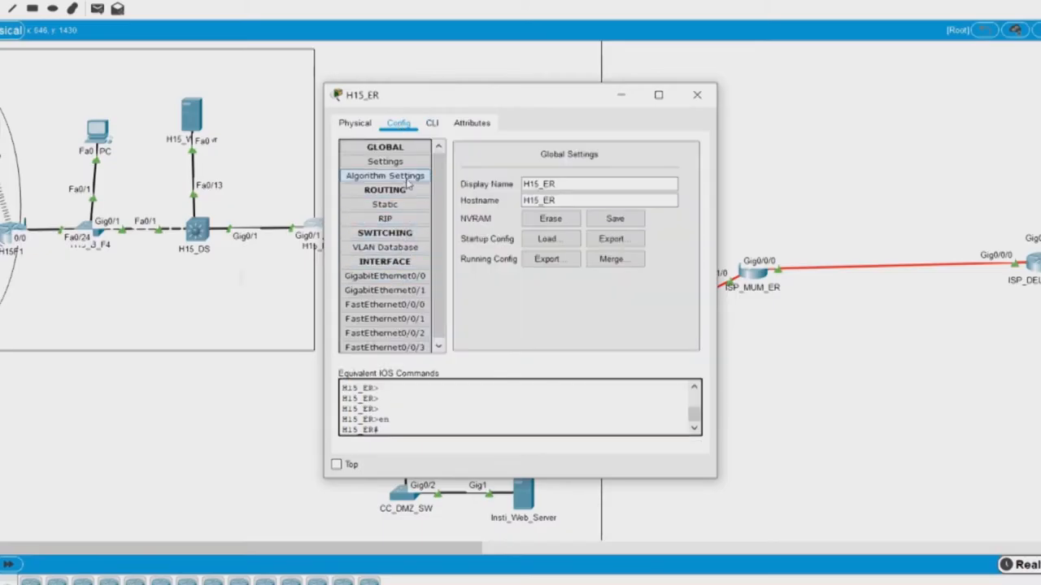
{"action": "left_click", "coordinate": [383, 290]}
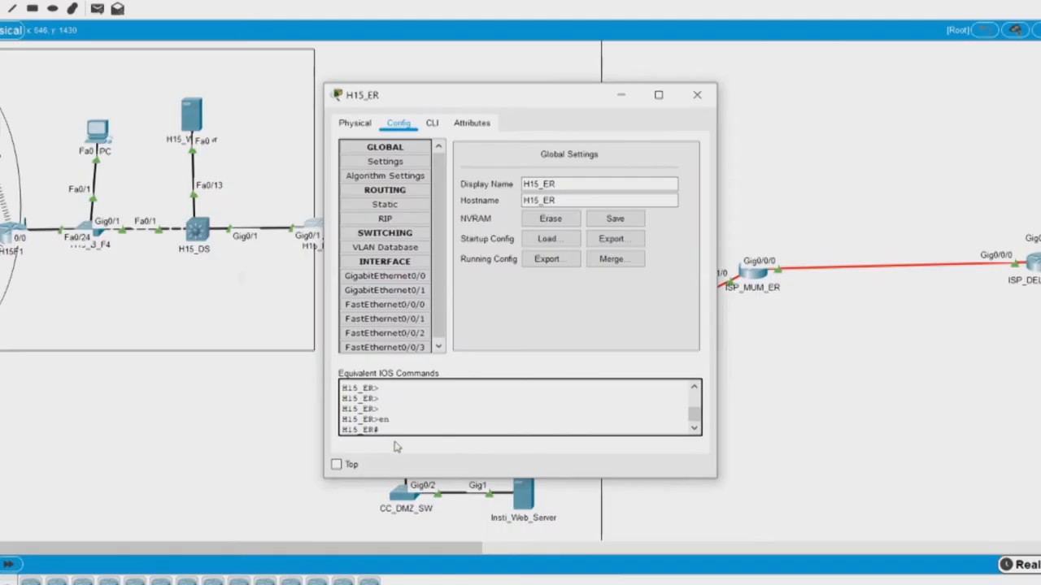
{"action": "left_click", "coordinate": [384, 333]}
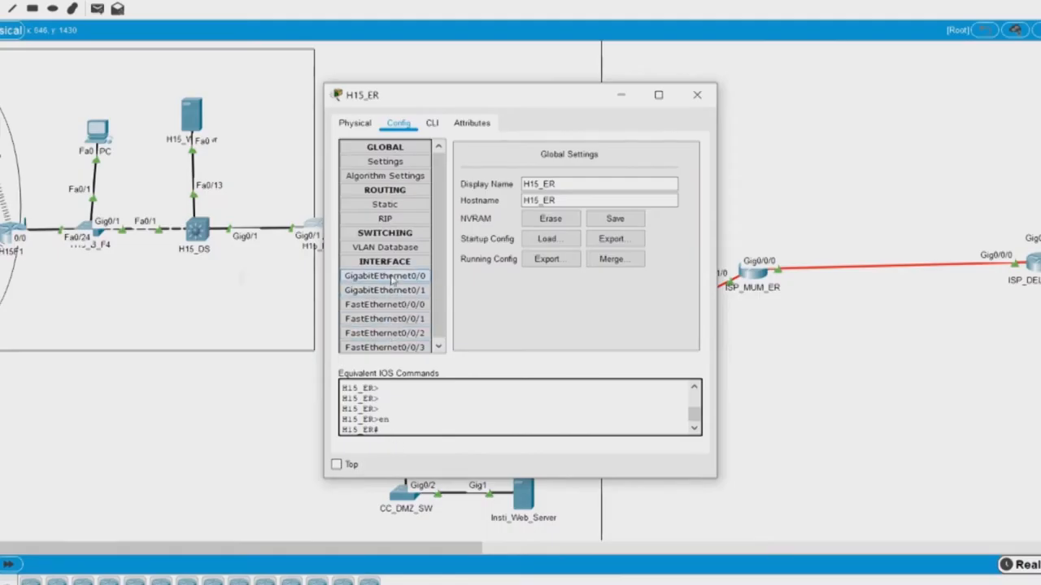
{"action": "left_click", "coordinate": [384, 275]}
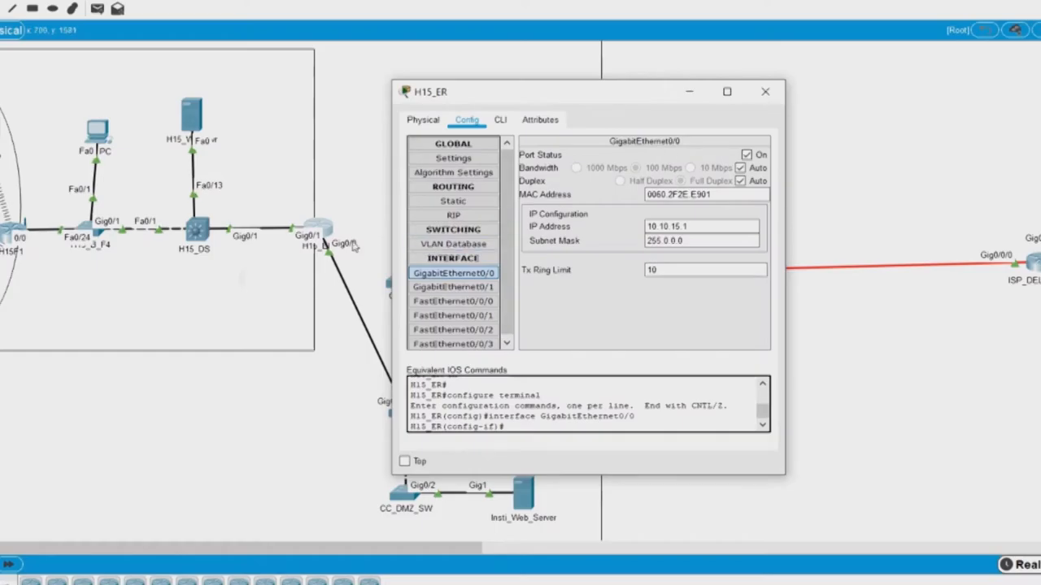
- Compare GigabitEthernet0/1 (172.16.0.1, 255.255.0.0) against GigabitEthernet0/0, then close the router window
{"action": "left_click", "coordinate": [453, 287]}
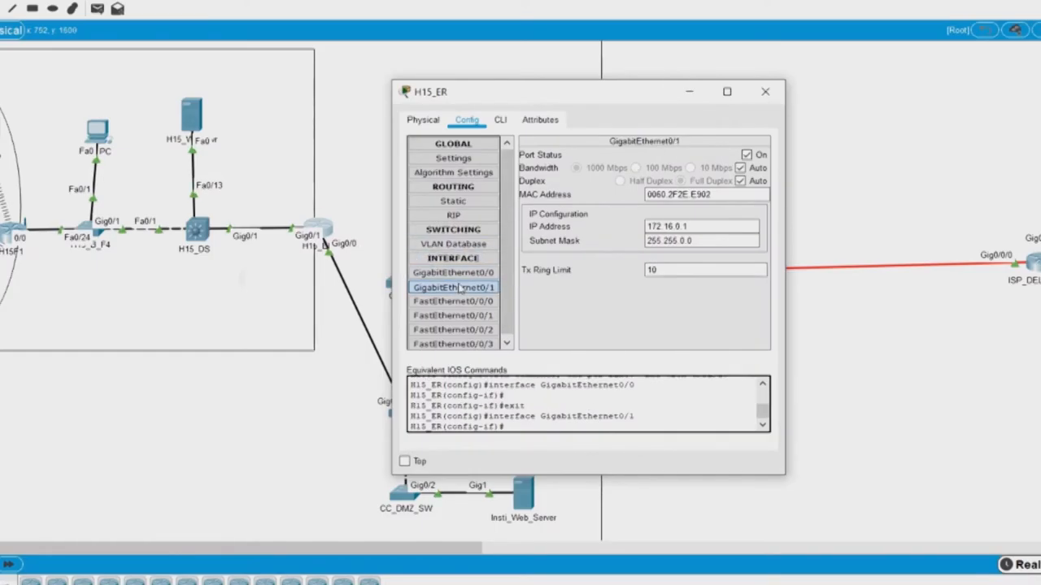
{"action": "mouse_move", "coordinate": [599, 259]}
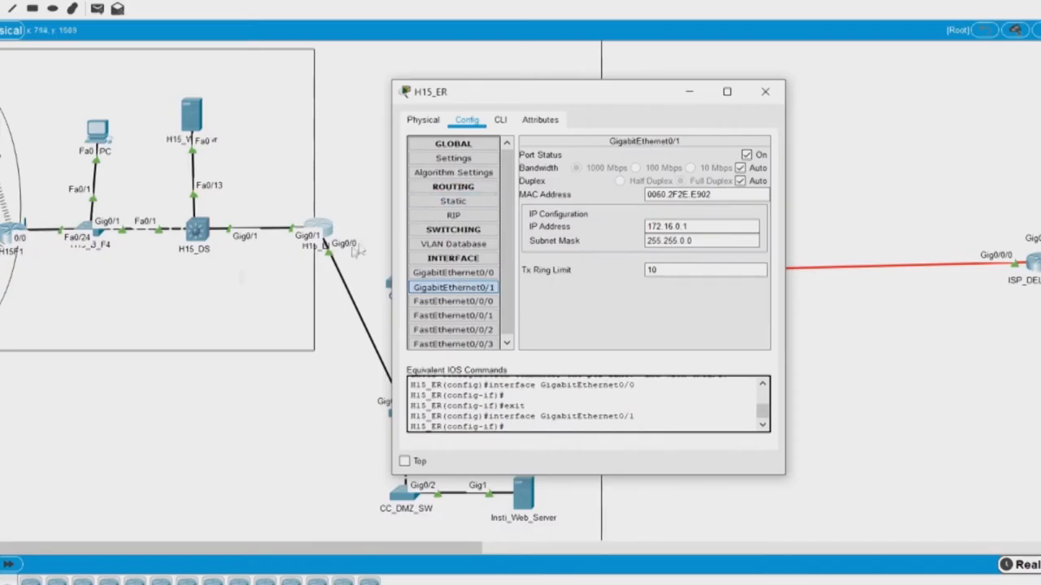
{"action": "mouse_move", "coordinate": [256, 240]}
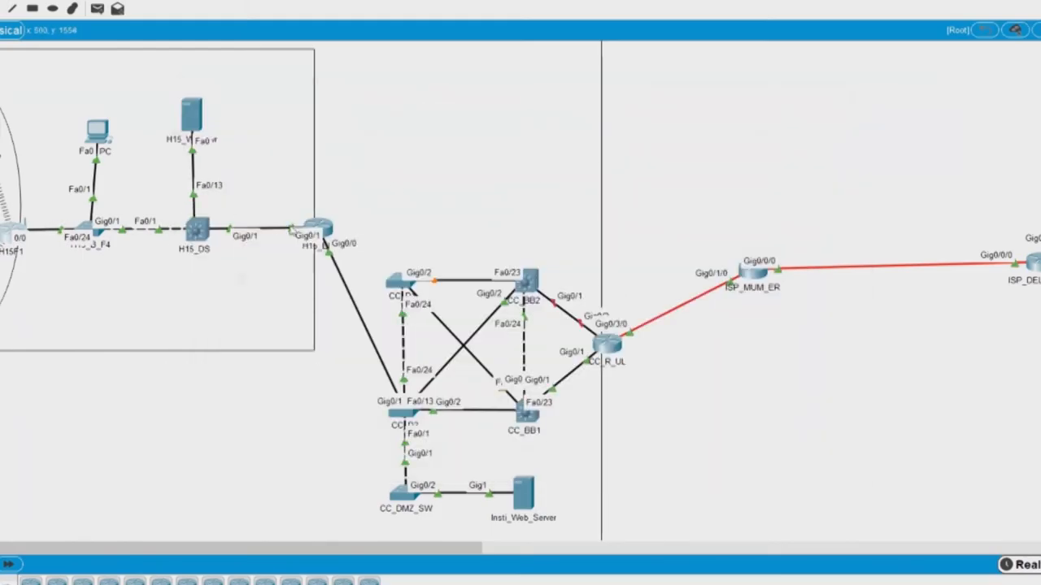
{"action": "mouse_move", "coordinate": [319, 234]}
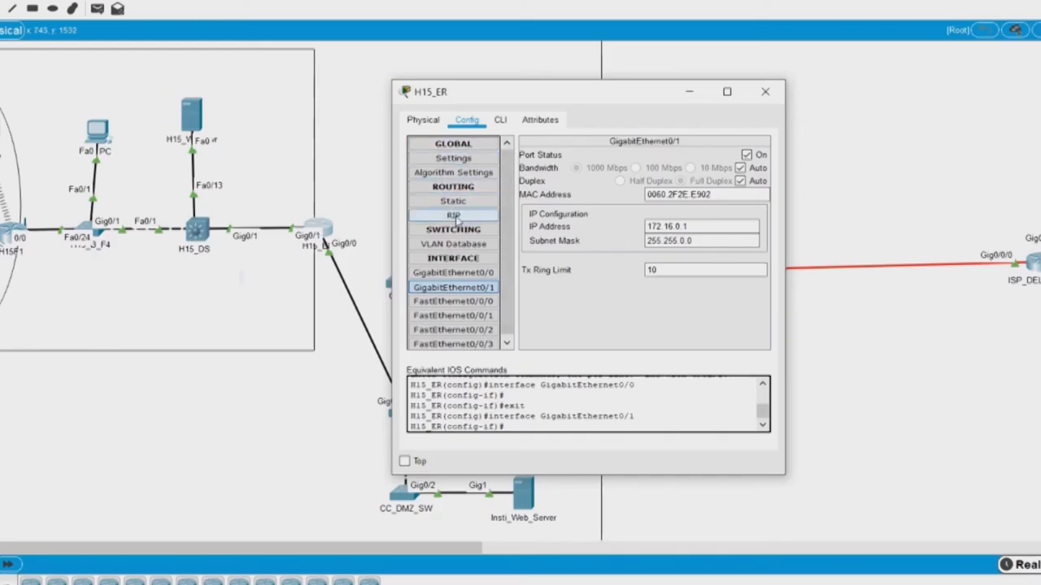
{"action": "left_click", "coordinate": [453, 272]}
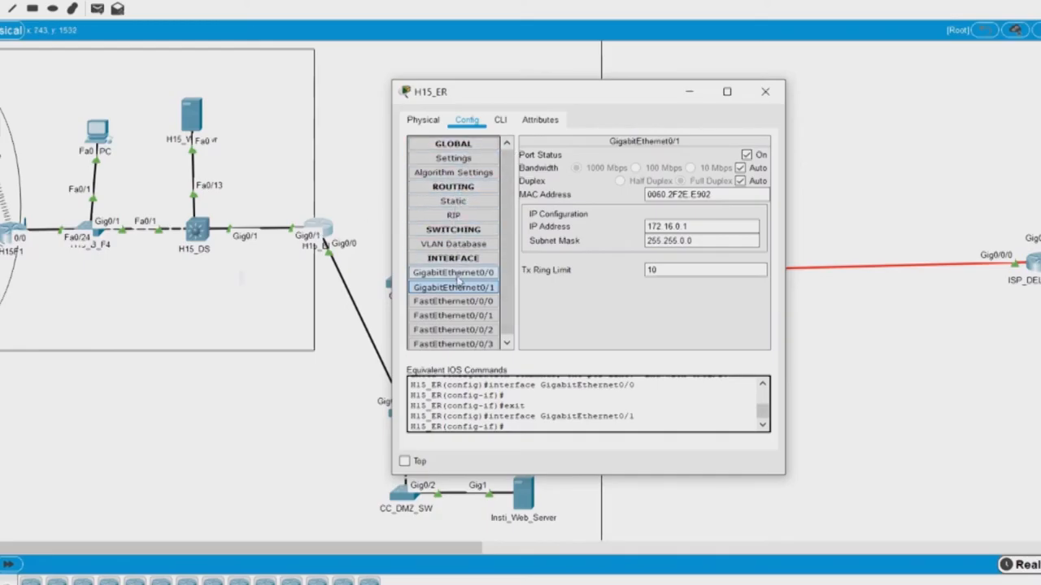
{"action": "left_click", "coordinate": [453, 272]}
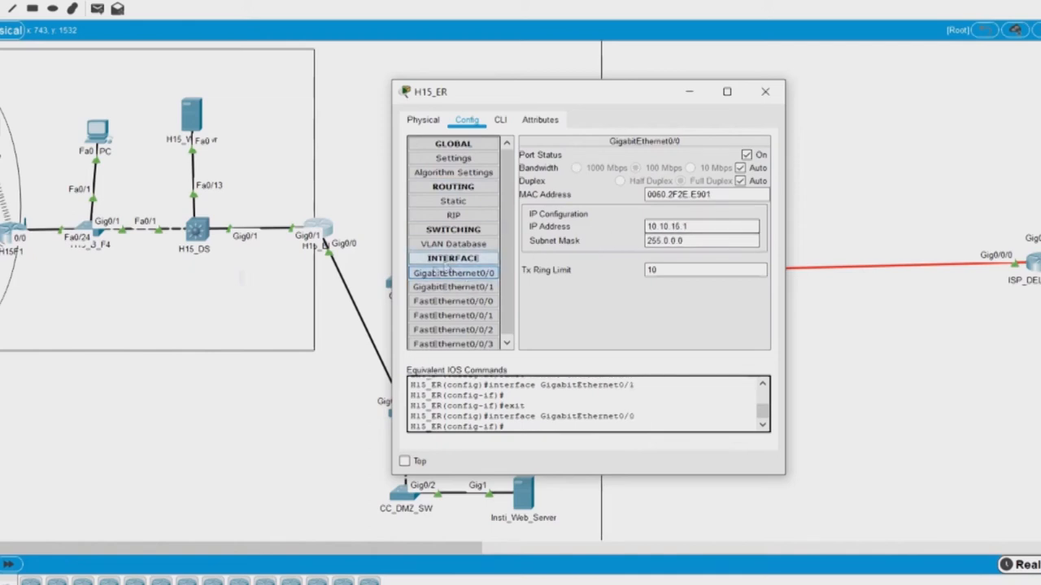
{"action": "left_click", "coordinate": [453, 287]}
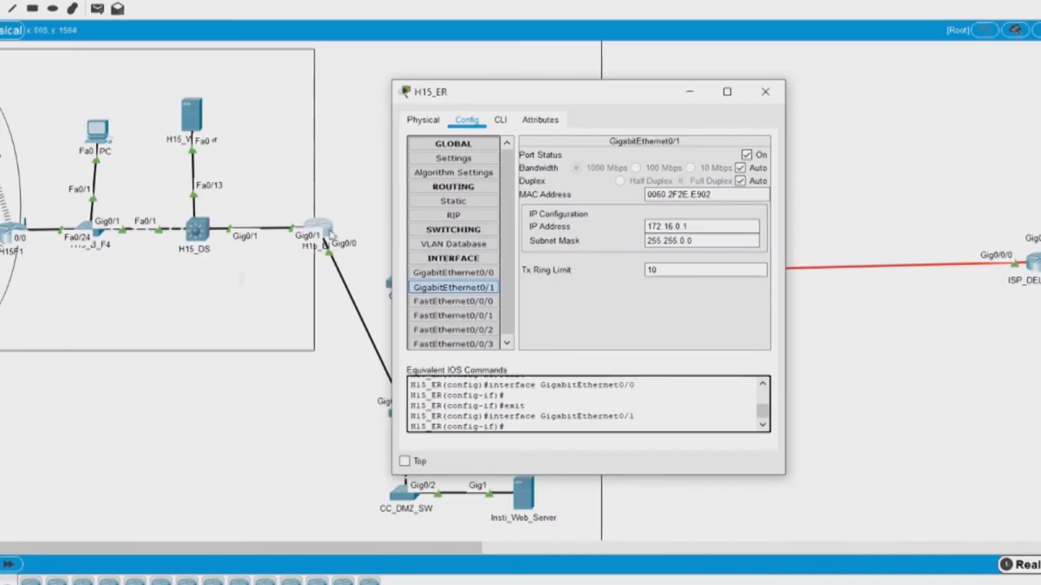
{"action": "mouse_move", "coordinate": [193, 255]}
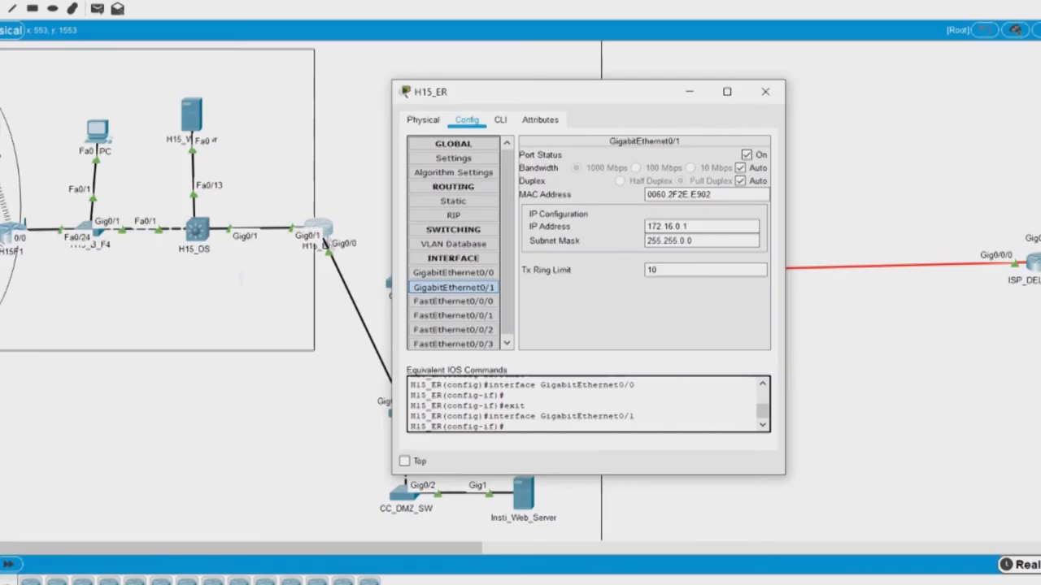
{"action": "left_click", "coordinate": [761, 91]}
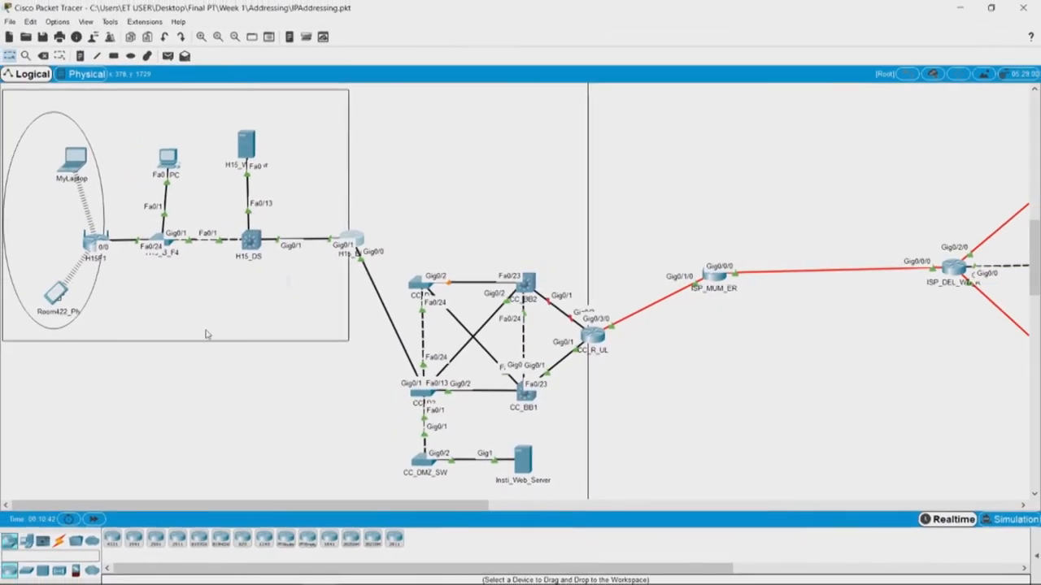
{"action": "mouse_move", "coordinate": [590, 386]}
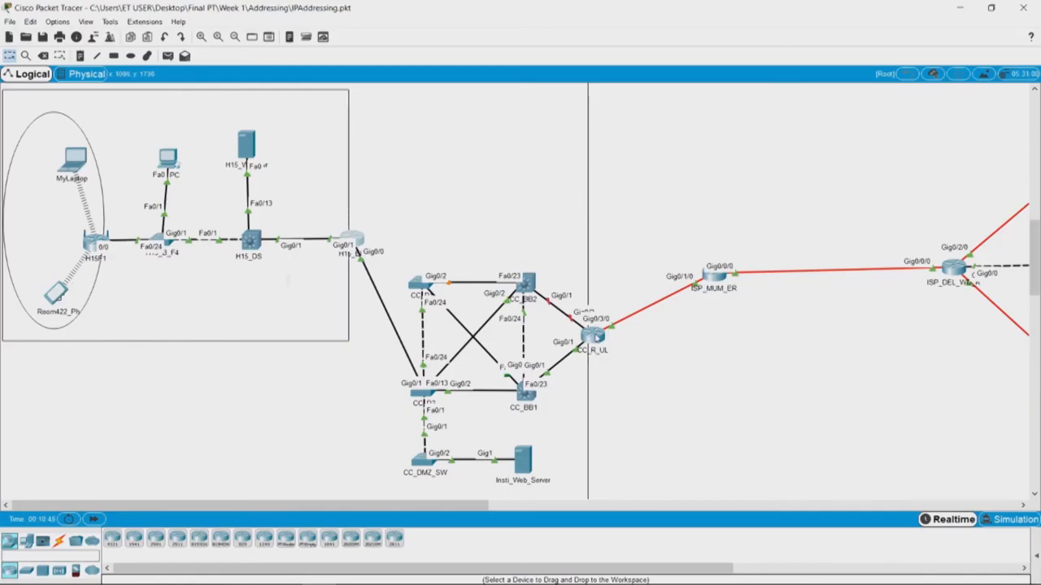
{"action": "mouse_move", "coordinate": [589, 337]}
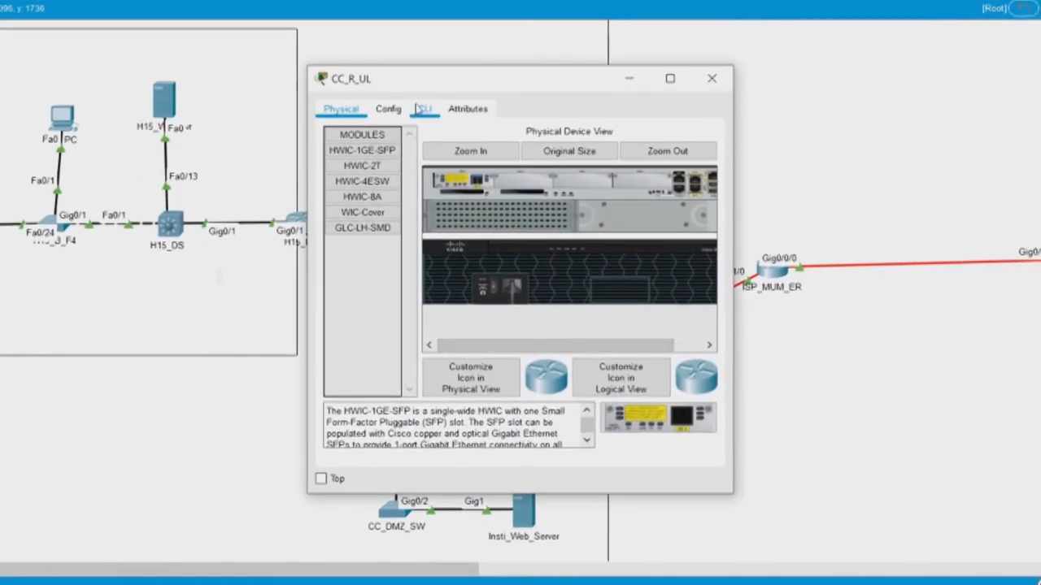
- View CC_R_UL's GigabitEthernet0/0 and GigabitEthernet0/1 (10.0.0.1) settings in Config
{"action": "left_click", "coordinate": [388, 108]}
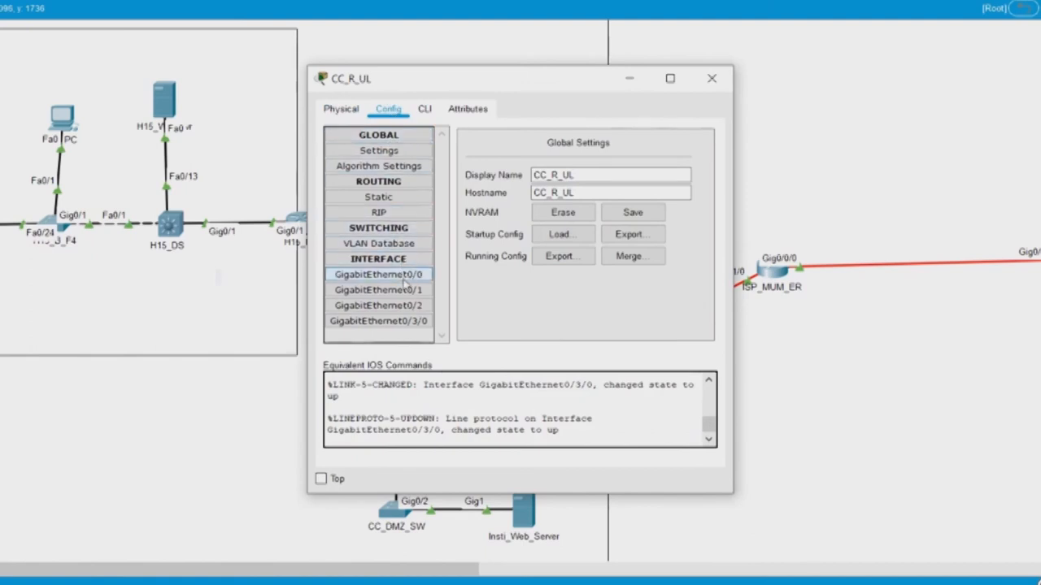
{"action": "left_click", "coordinate": [378, 274]}
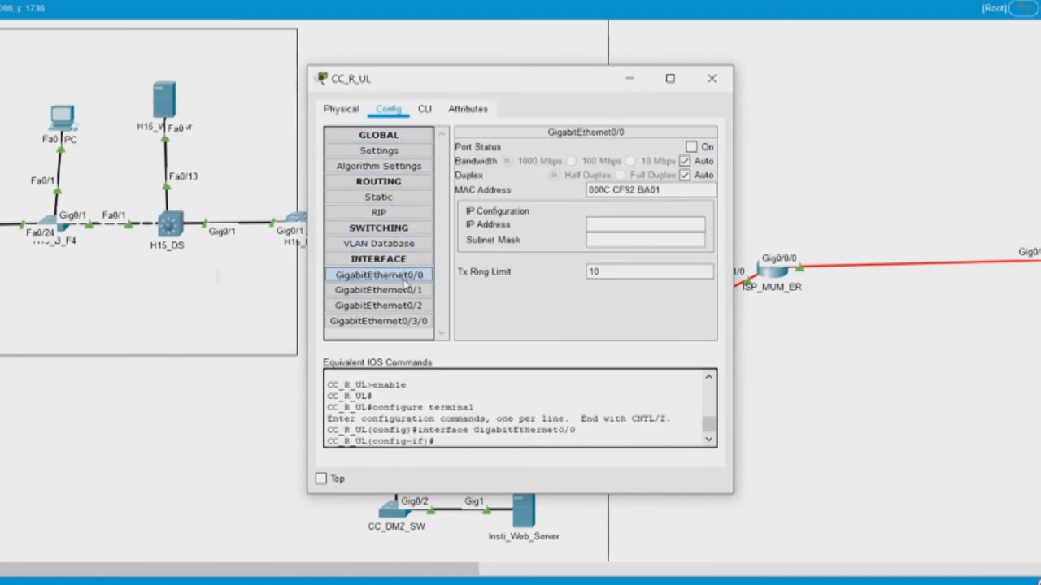
{"action": "left_click", "coordinate": [377, 321]}
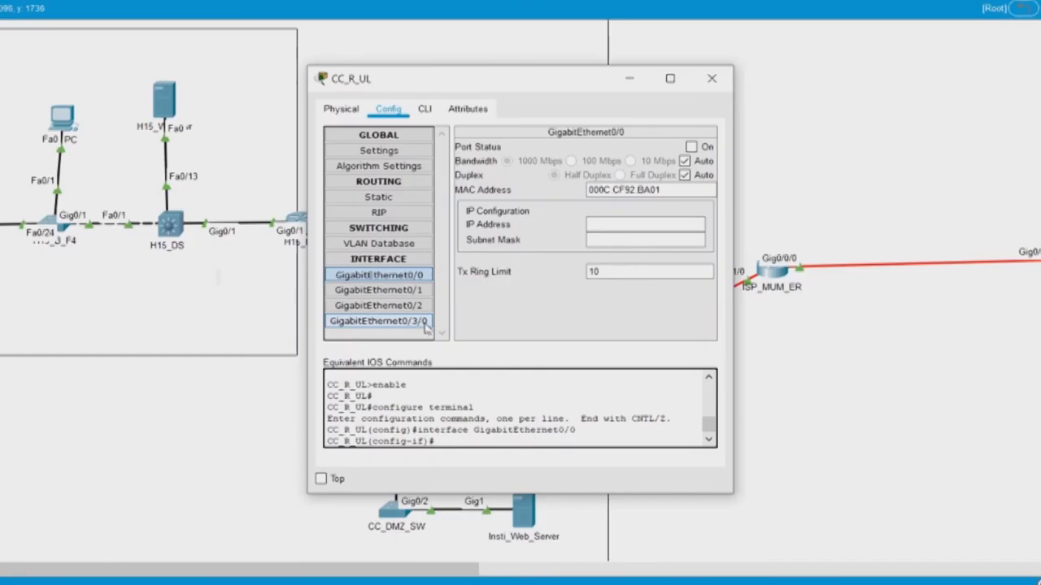
{"action": "left_click", "coordinate": [378, 291]}
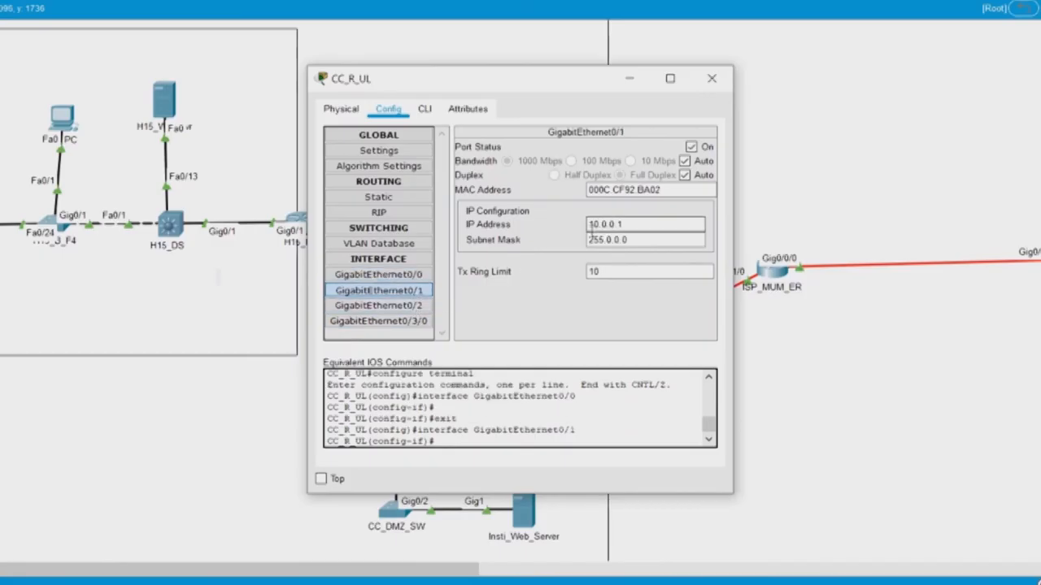
- Return to H15_ER's GigabitEthernet0/0 settings showing 10.10.15.1, mask 255.0.0.0
{"action": "left_click", "coordinate": [626, 224]}
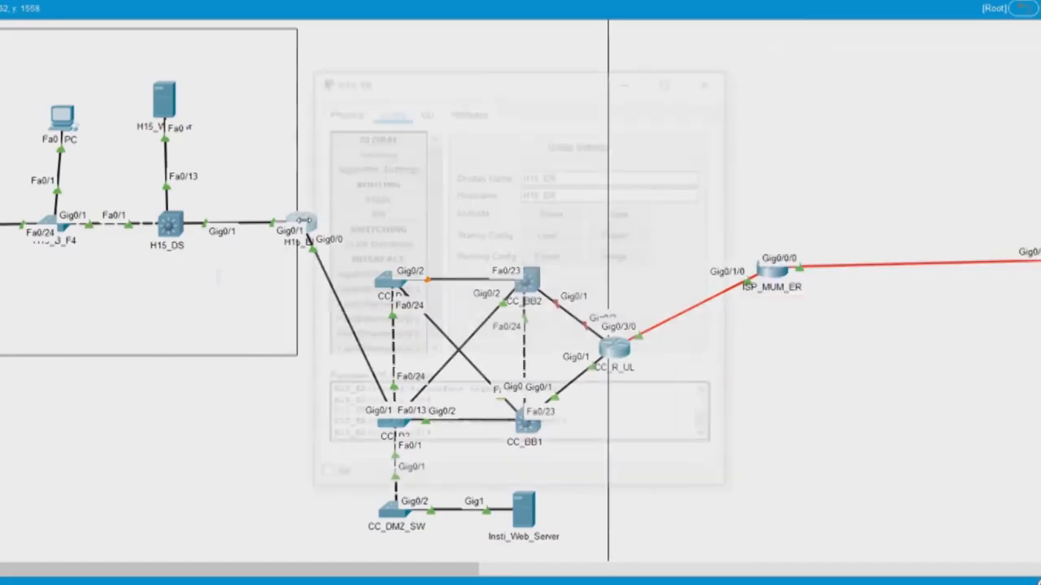
{"action": "left_click", "coordinate": [373, 290]}
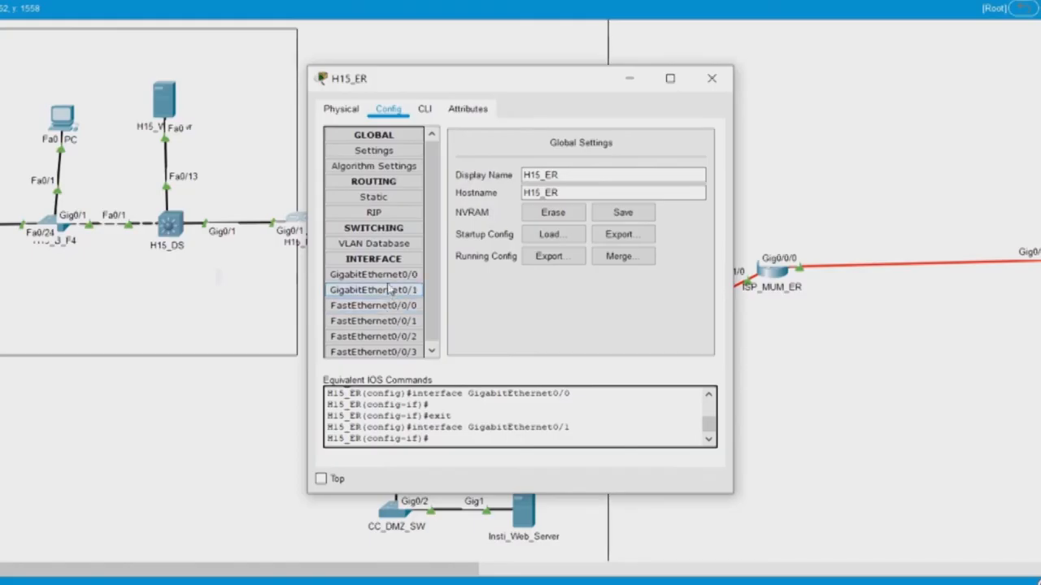
{"action": "left_click", "coordinate": [372, 274]}
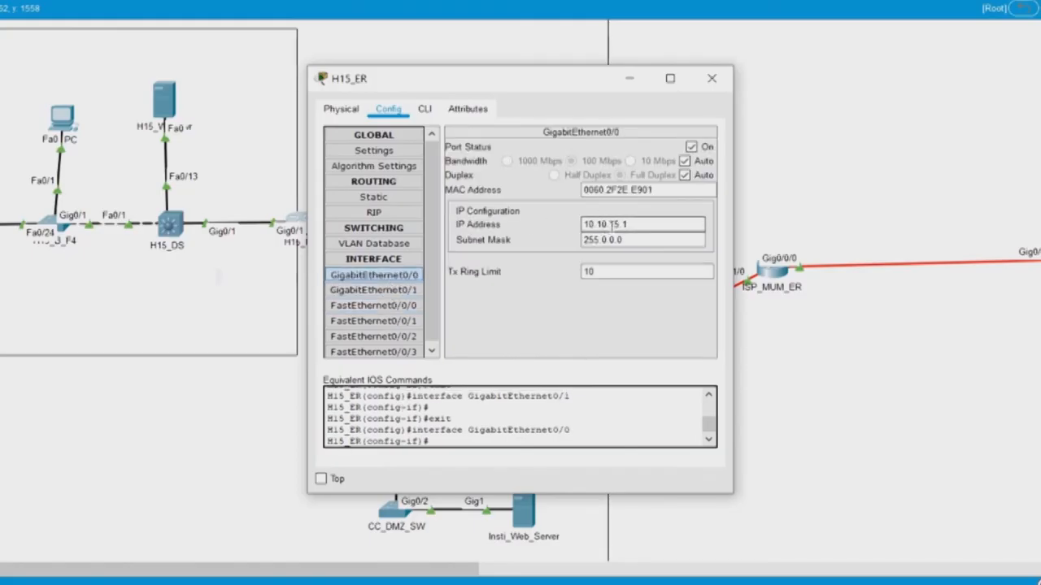